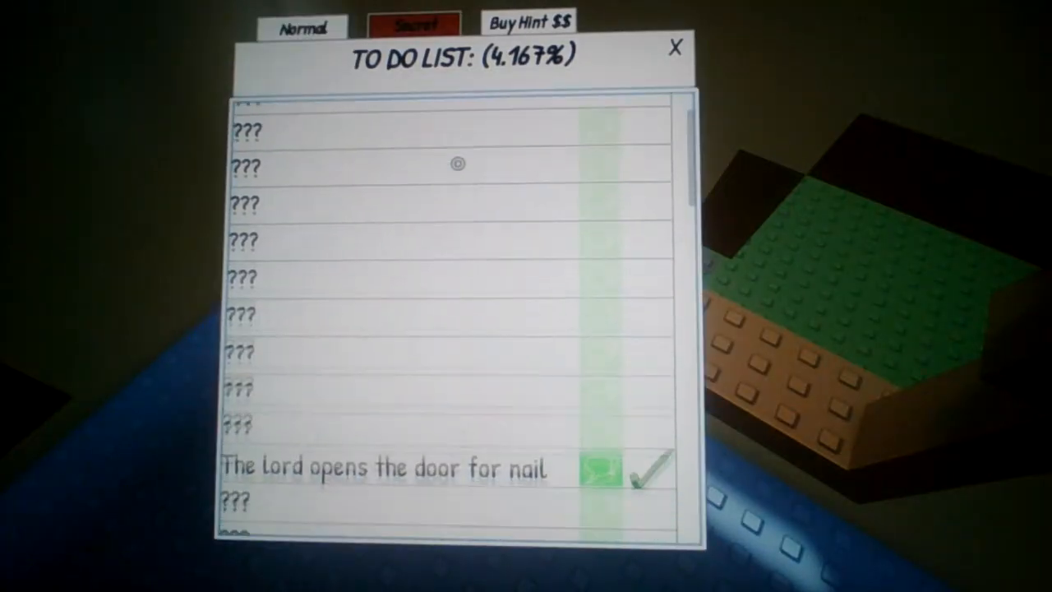
Scroll through the normal endings, view the Secret endings tab, then close the to-do list
scroll("down", 3)
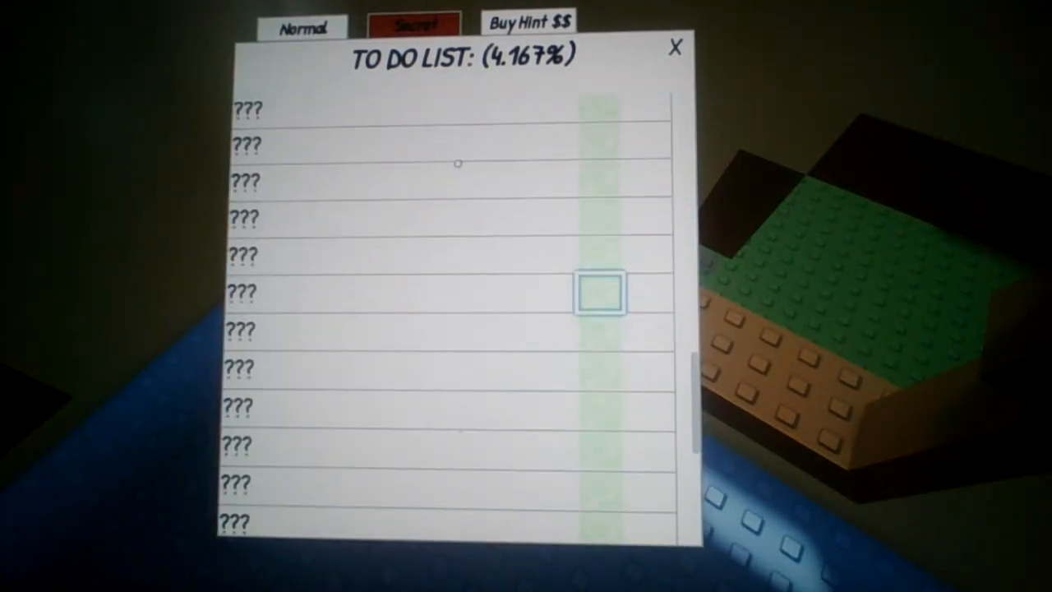
scroll("up", 3)
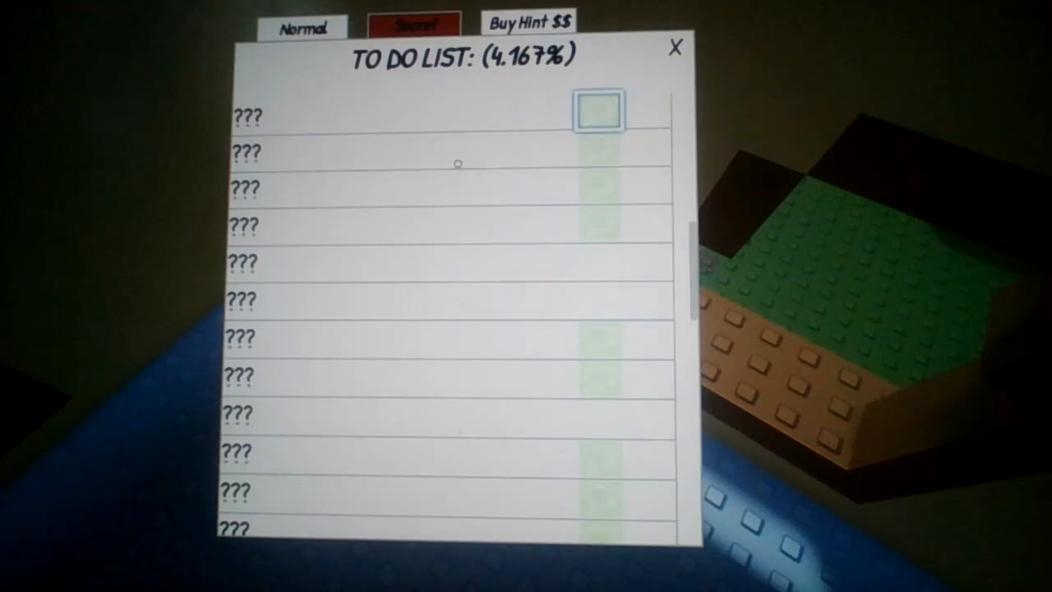
left_click(528, 21)
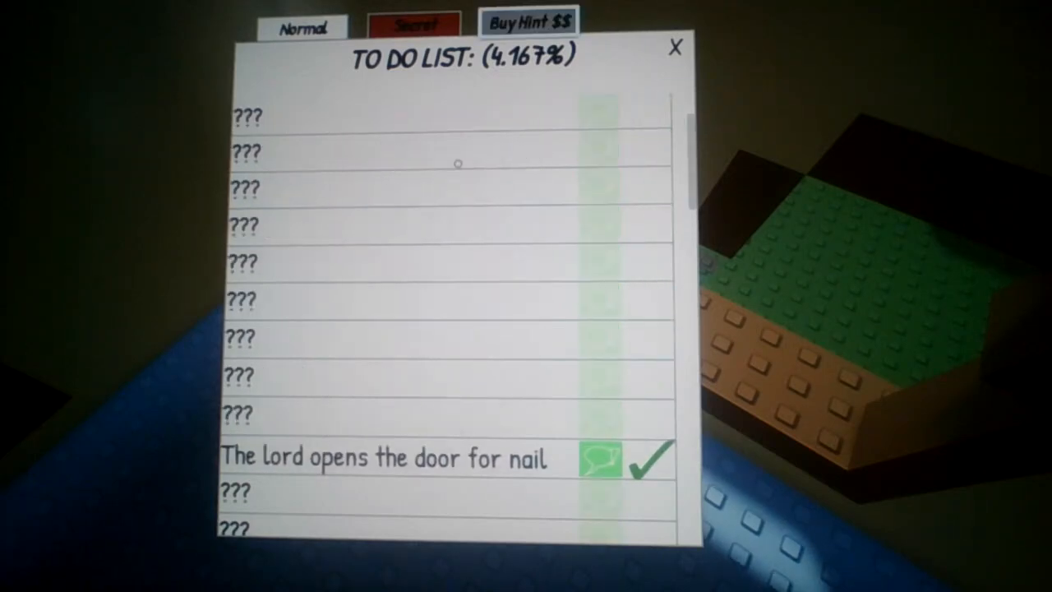
left_click(413, 24)
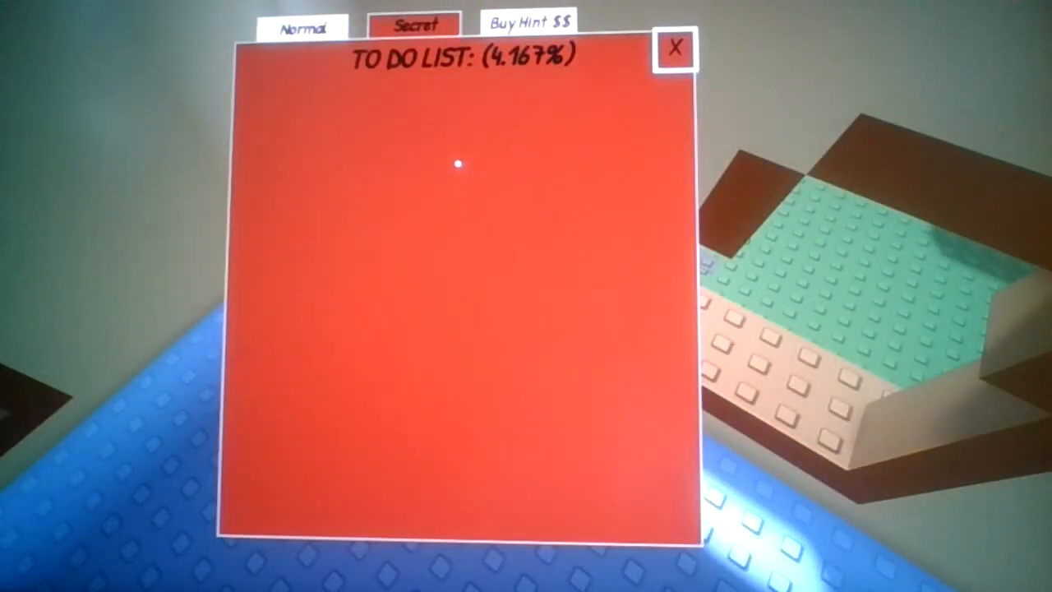
left_click(677, 46)
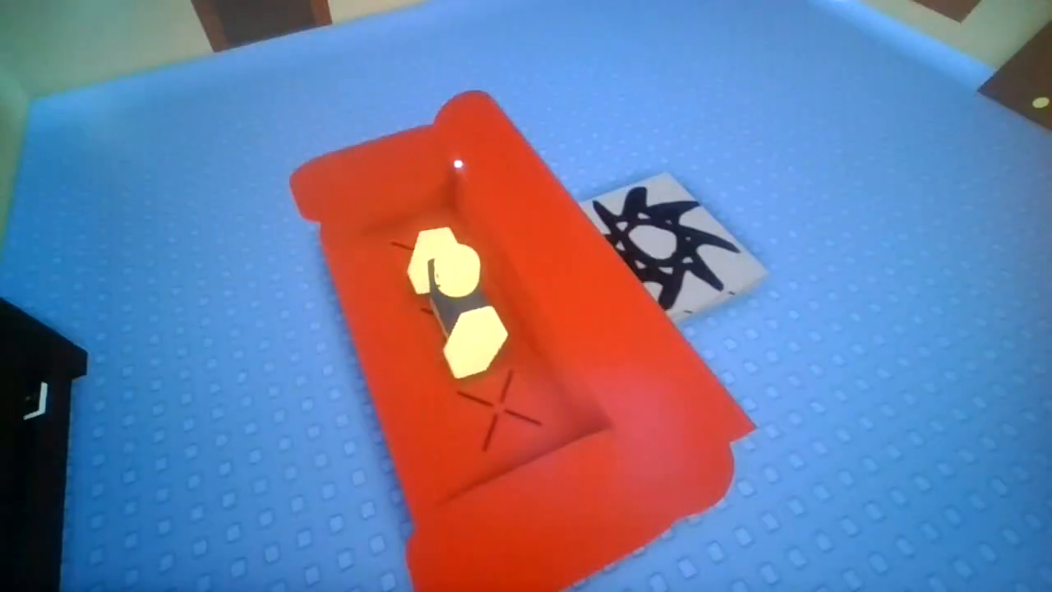
mouse_move(526, 296)
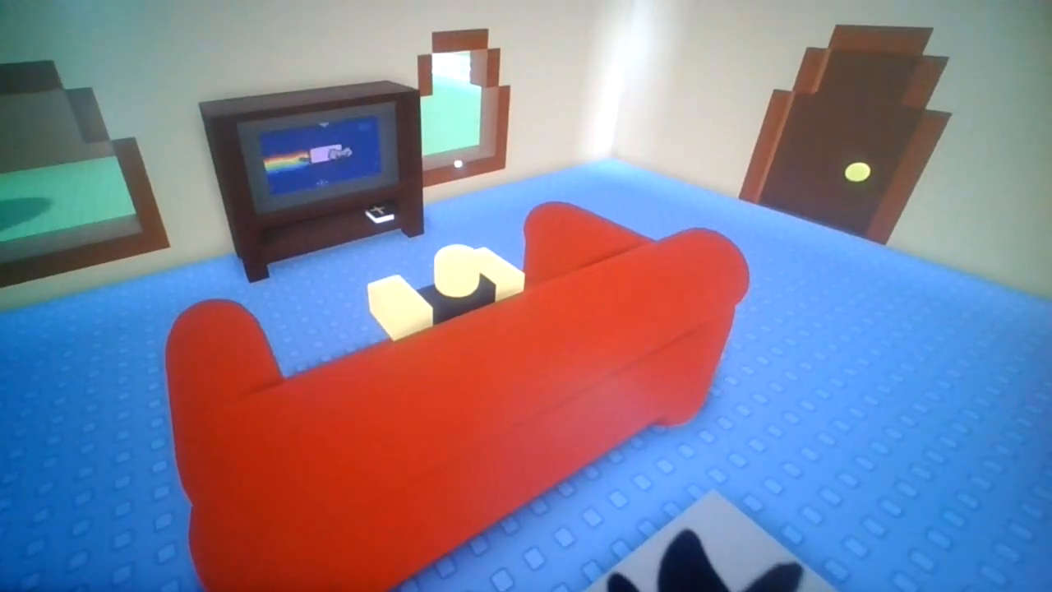
mouse_move(526, 296)
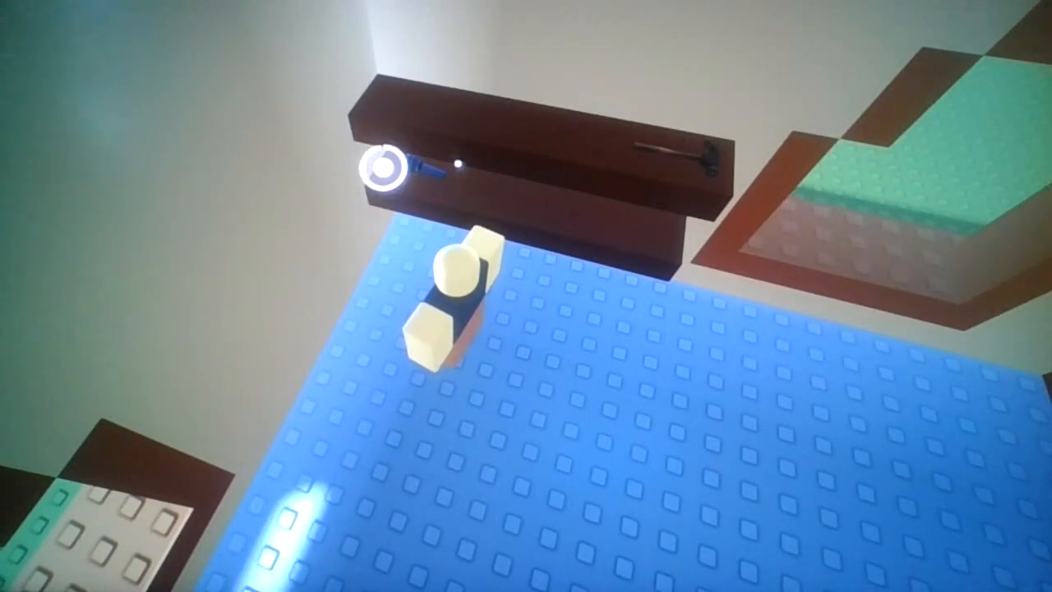
mouse_move(526, 296)
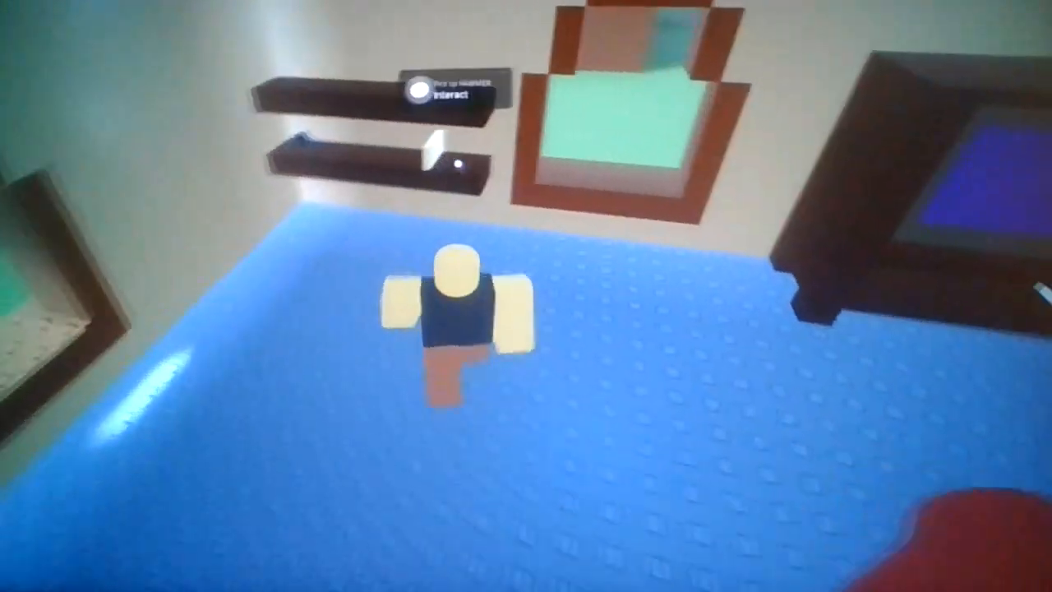
mouse_move(526, 296)
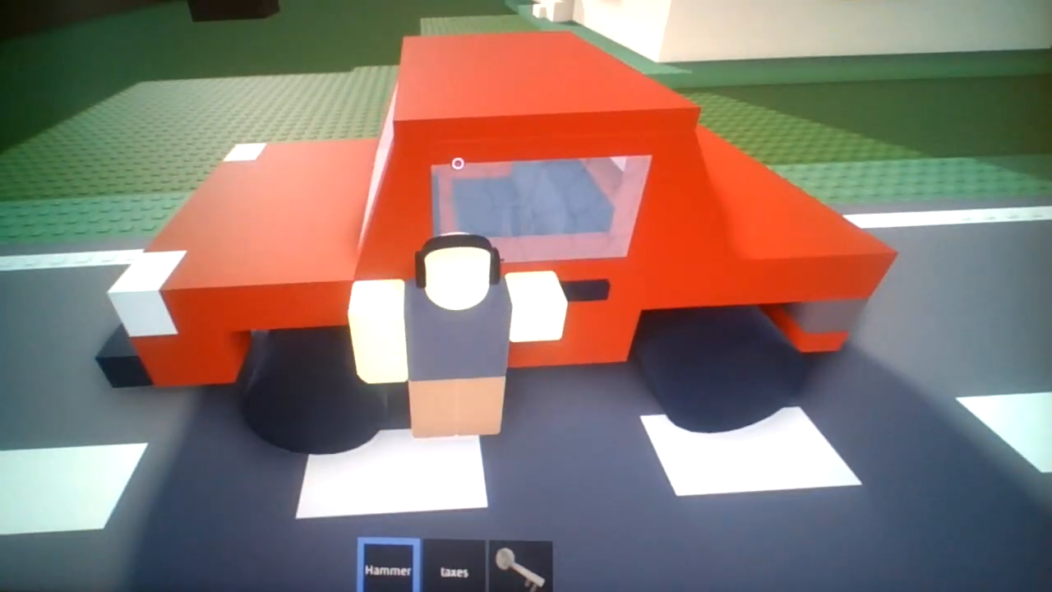
mouse_move(526, 295)
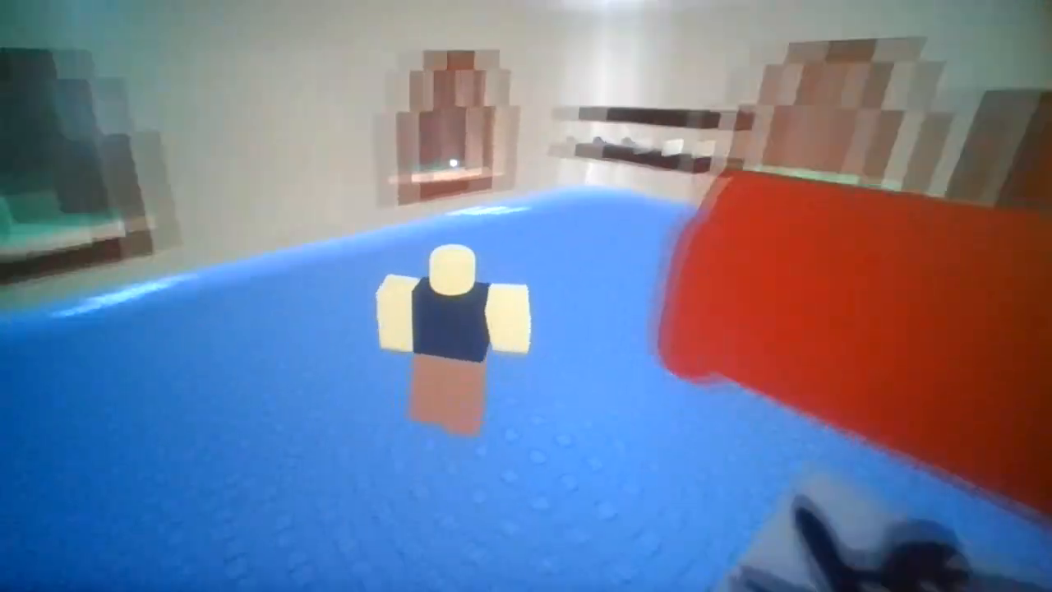
mouse_move(526, 296)
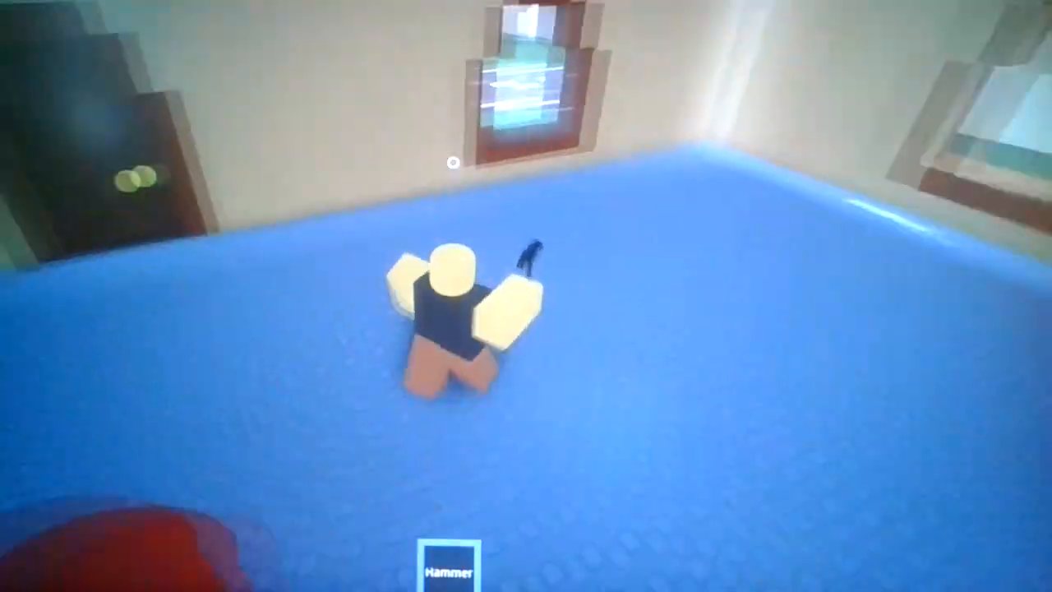
mouse_move(526, 296)
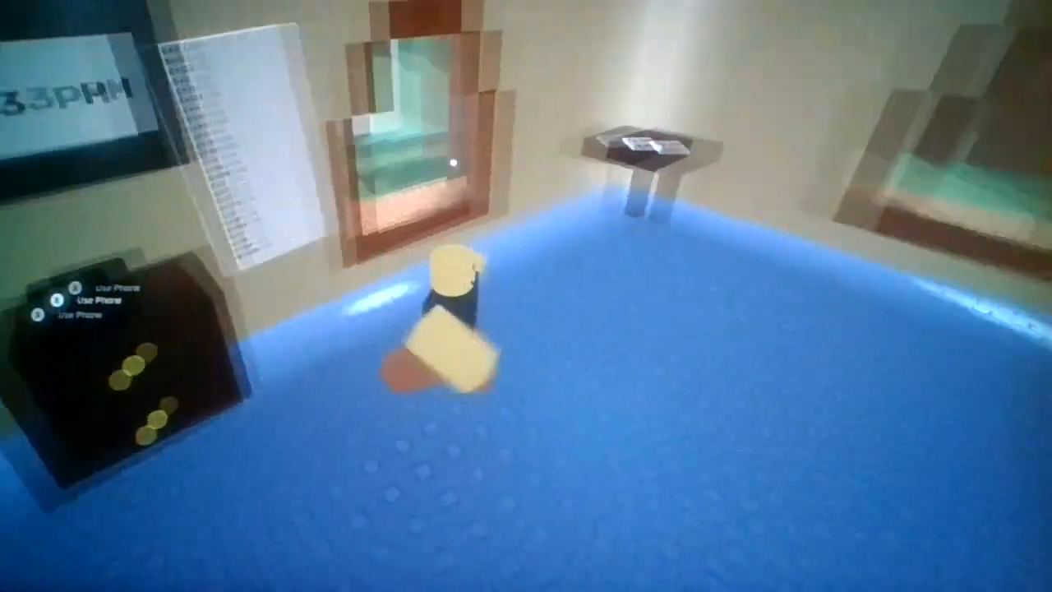
mouse_move(526, 296)
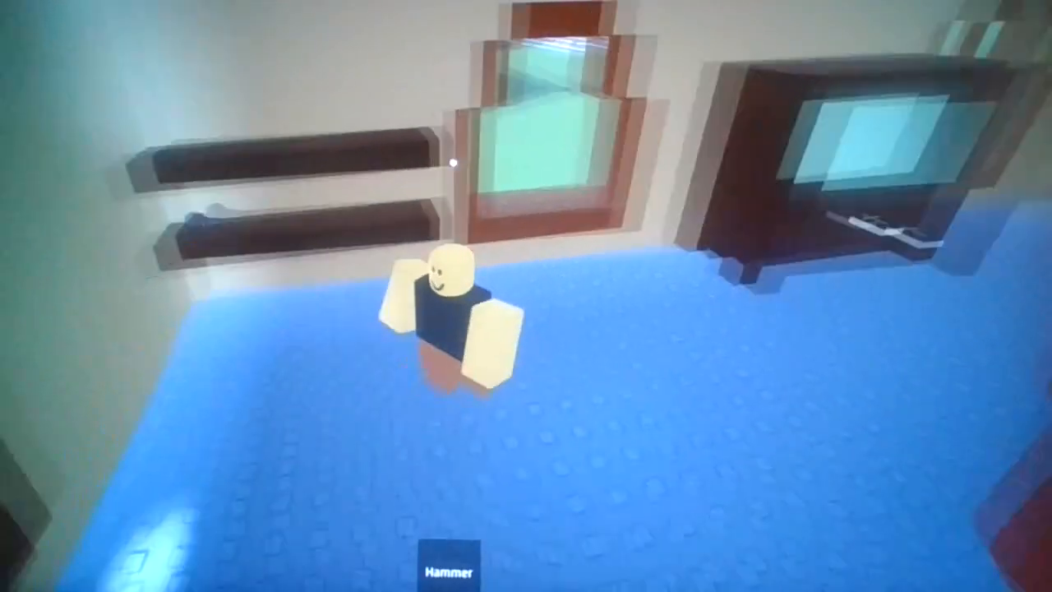
mouse_move(525, 295)
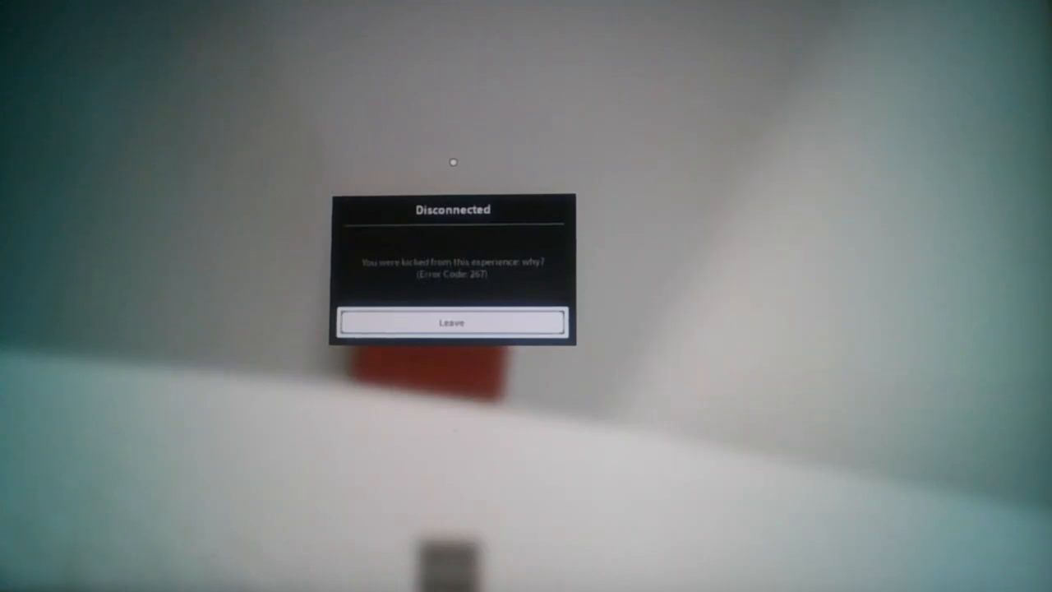
Leave the game from the Disconnected dialog showing Error Code 267
left_click(451, 322)
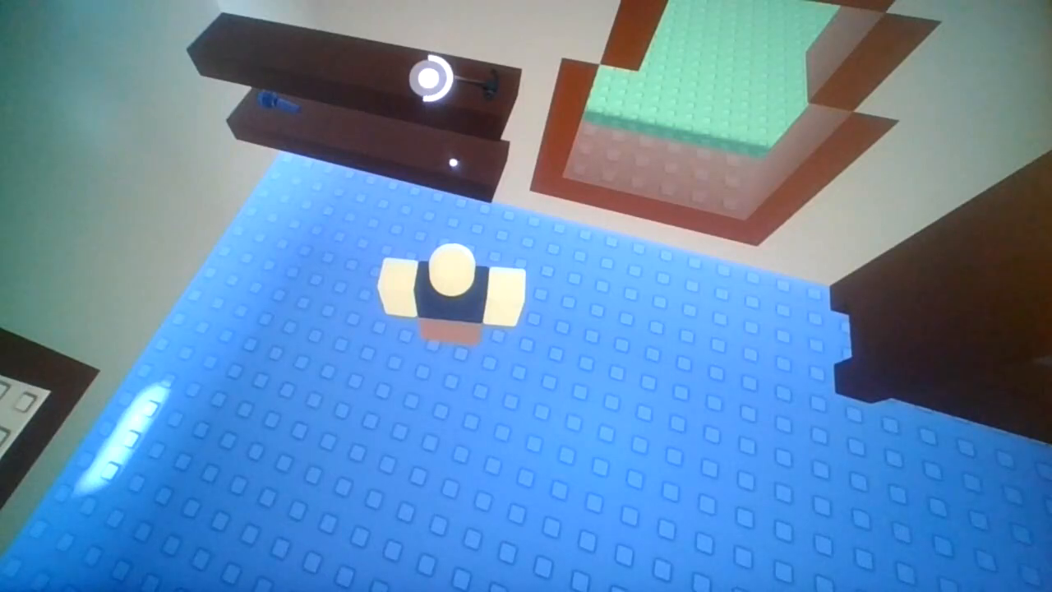
mouse_move(526, 296)
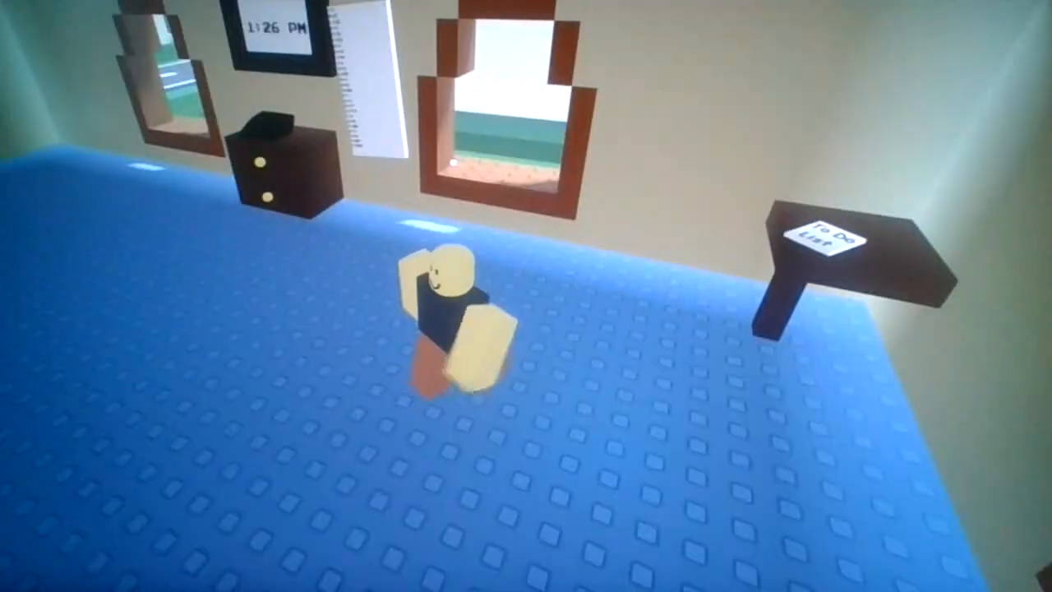
left_click(830, 230)
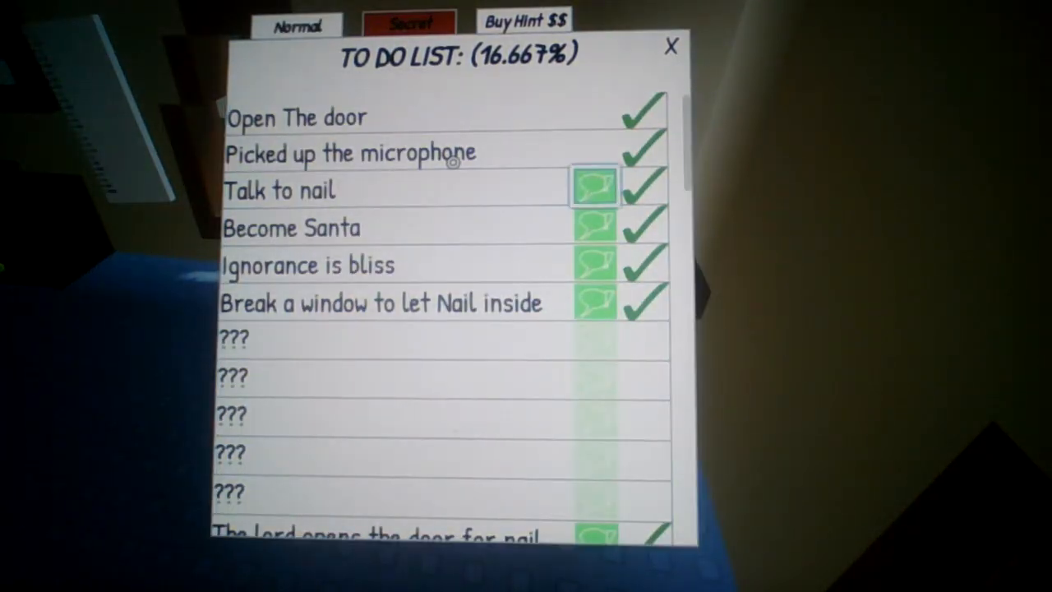
scroll("down", 3)
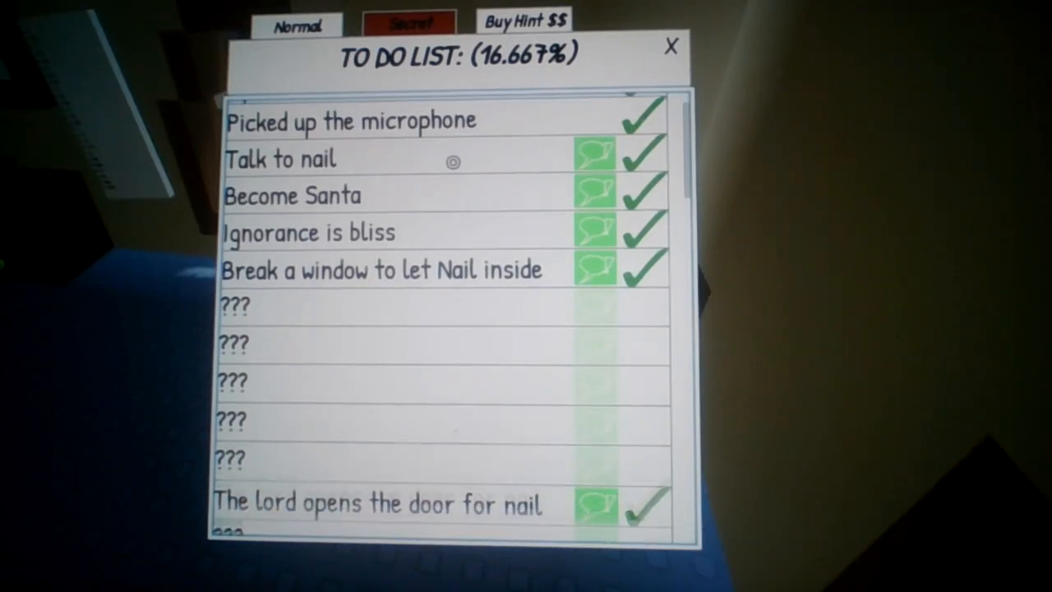
scroll("down", 3)
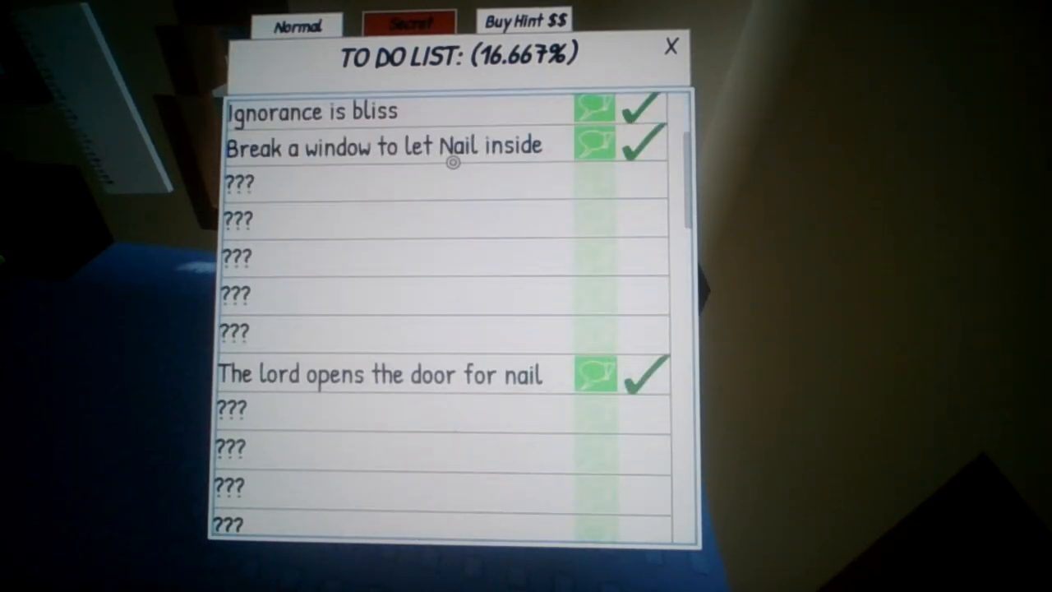
scroll("down", 3)
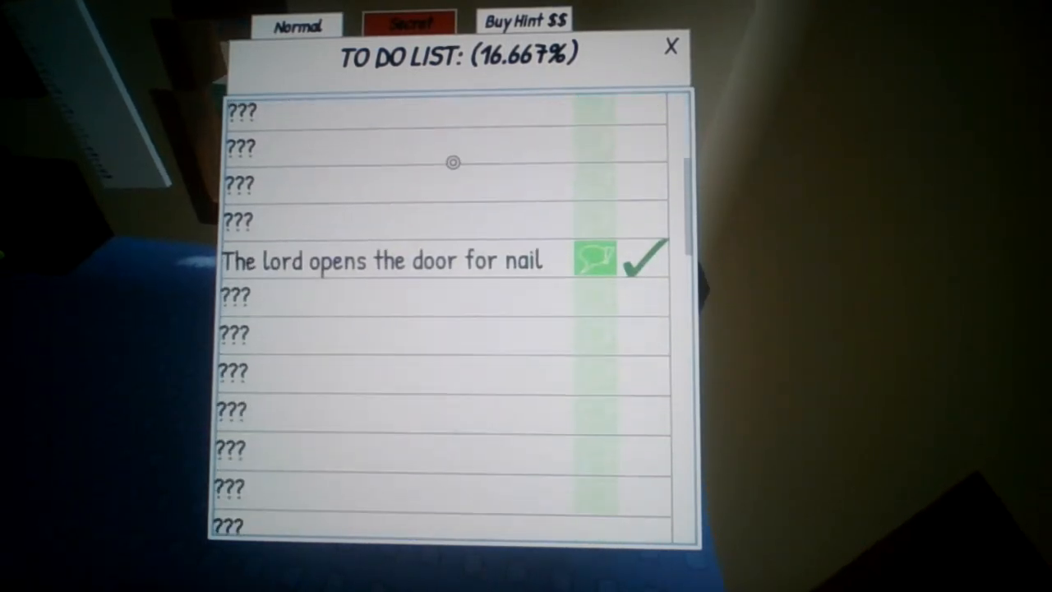
scroll("up", 3)
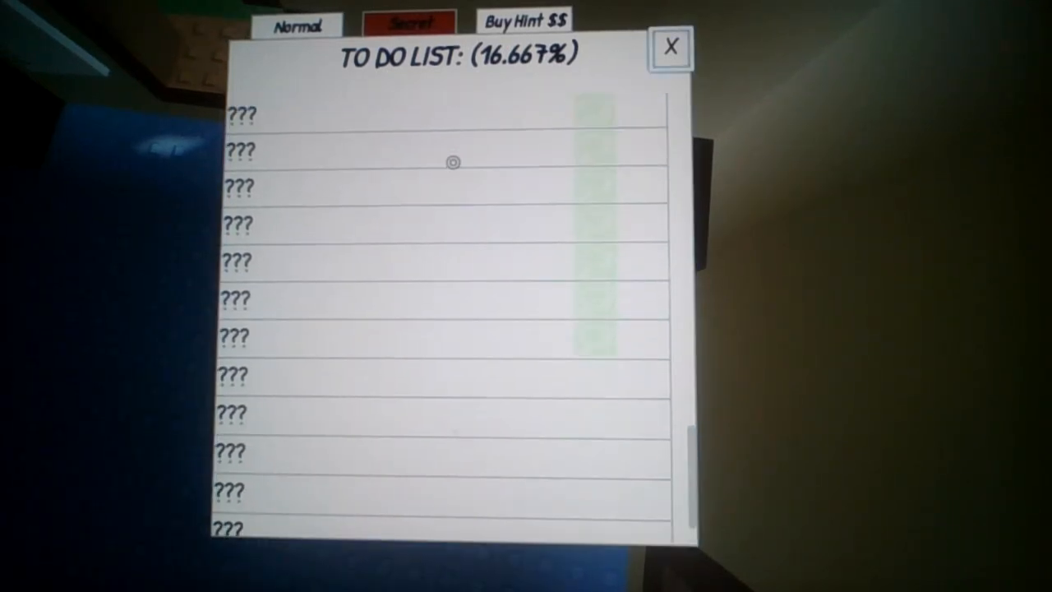
left_click(671, 47)
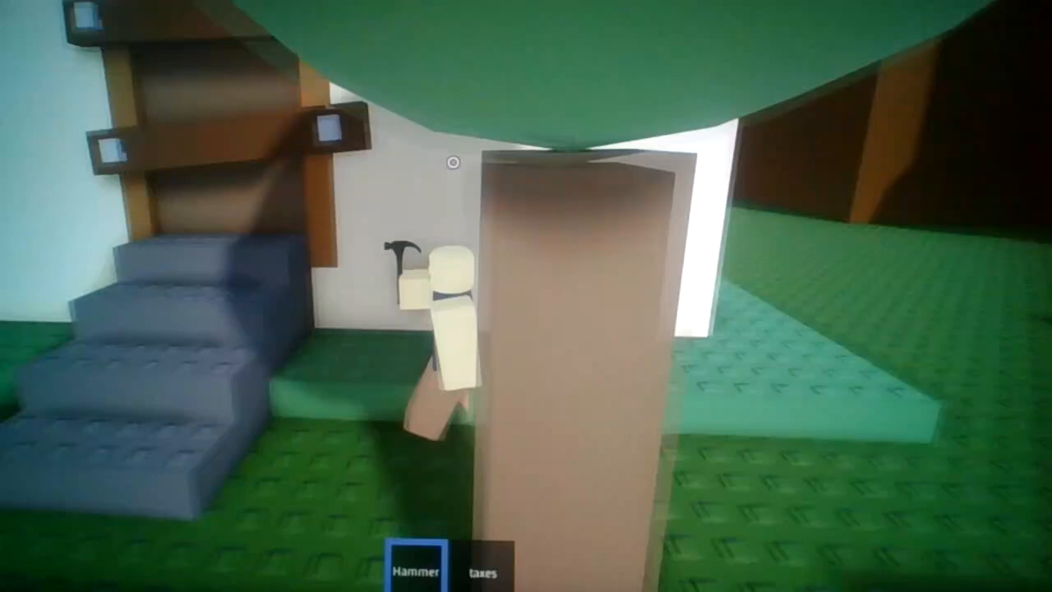
mouse_move(525, 296)
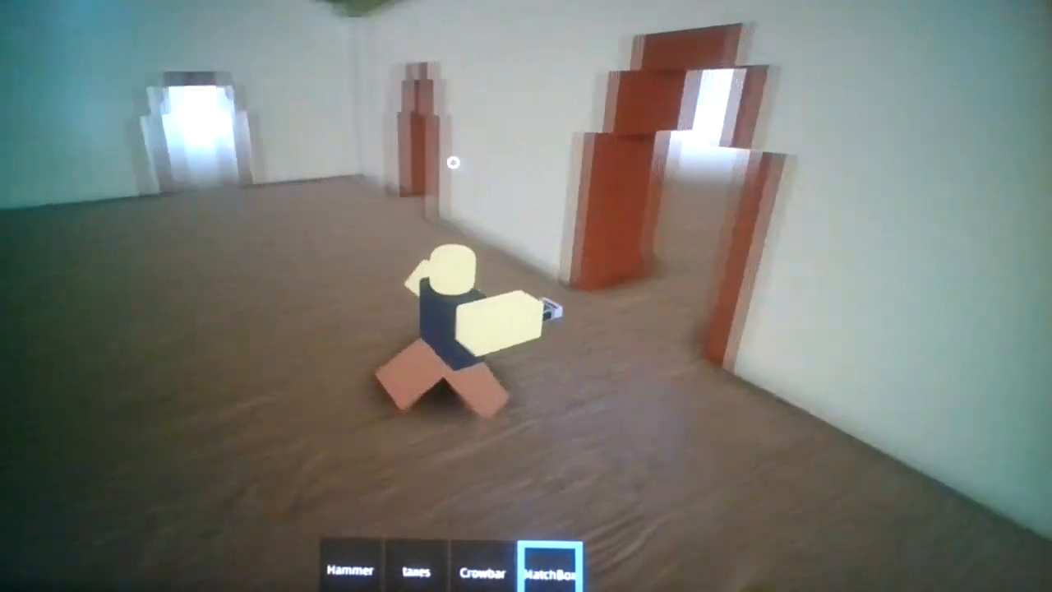
mouse_move(526, 296)
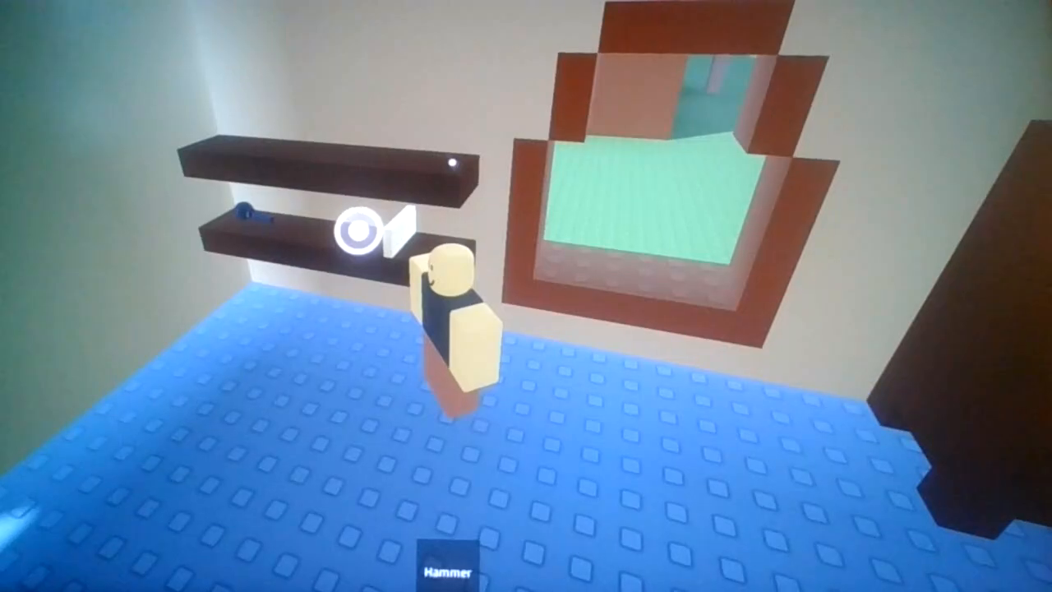
mouse_move(526, 295)
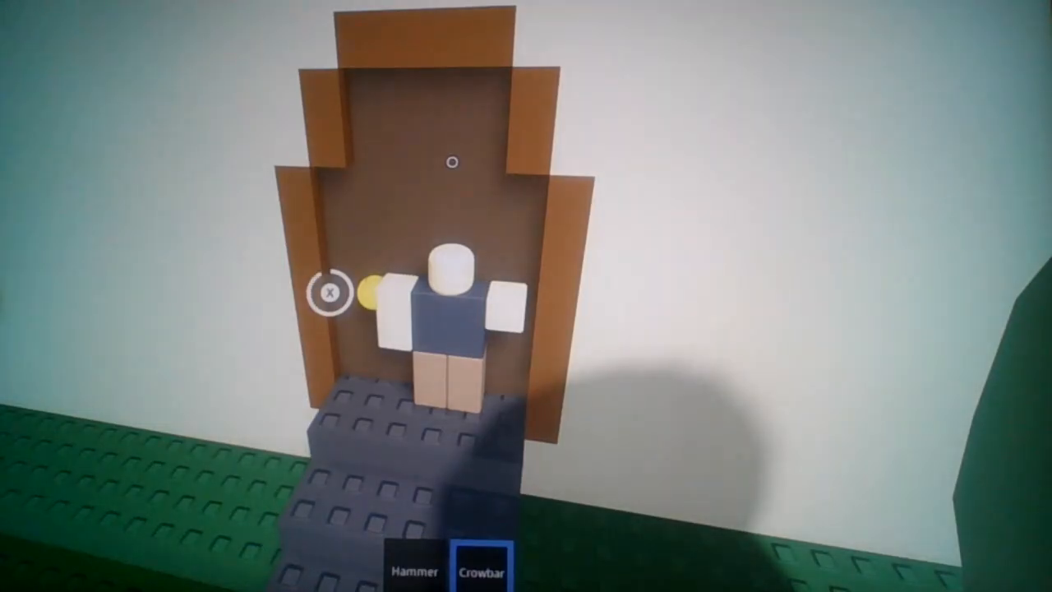
mouse_move(526, 296)
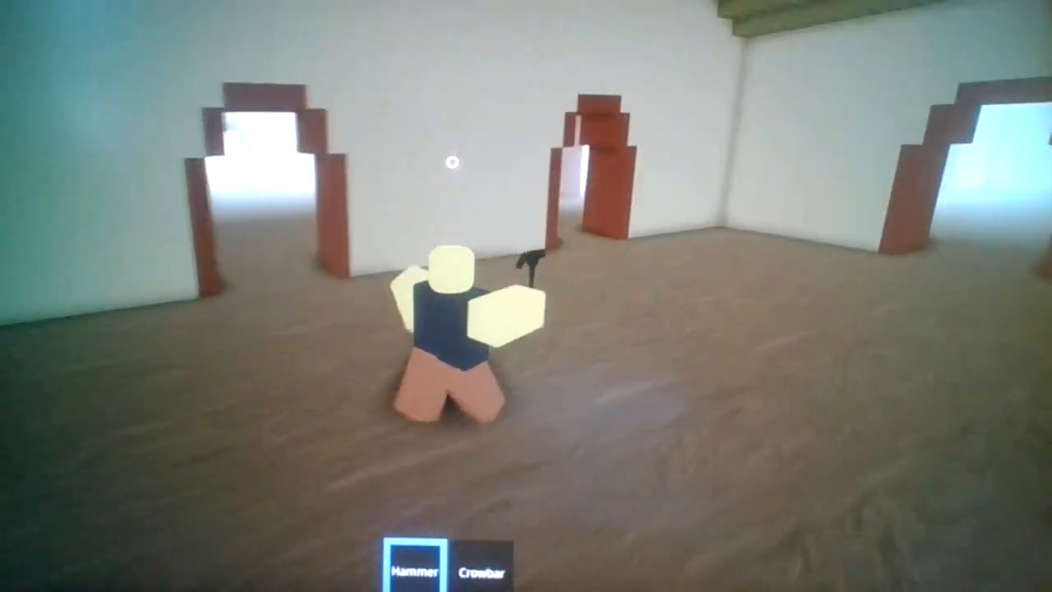
mouse_move(525, 296)
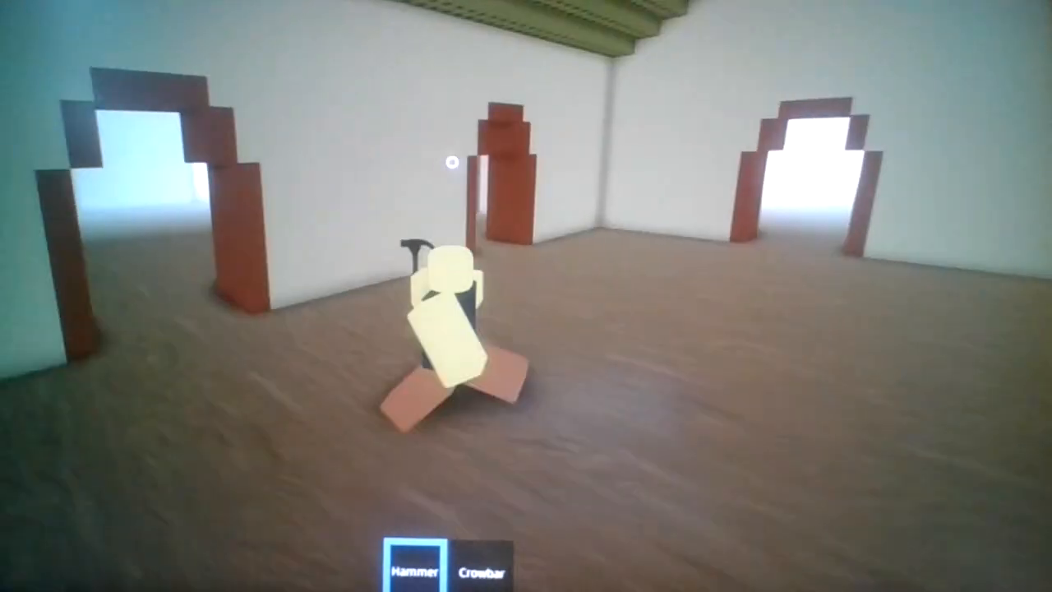
mouse_move(526, 296)
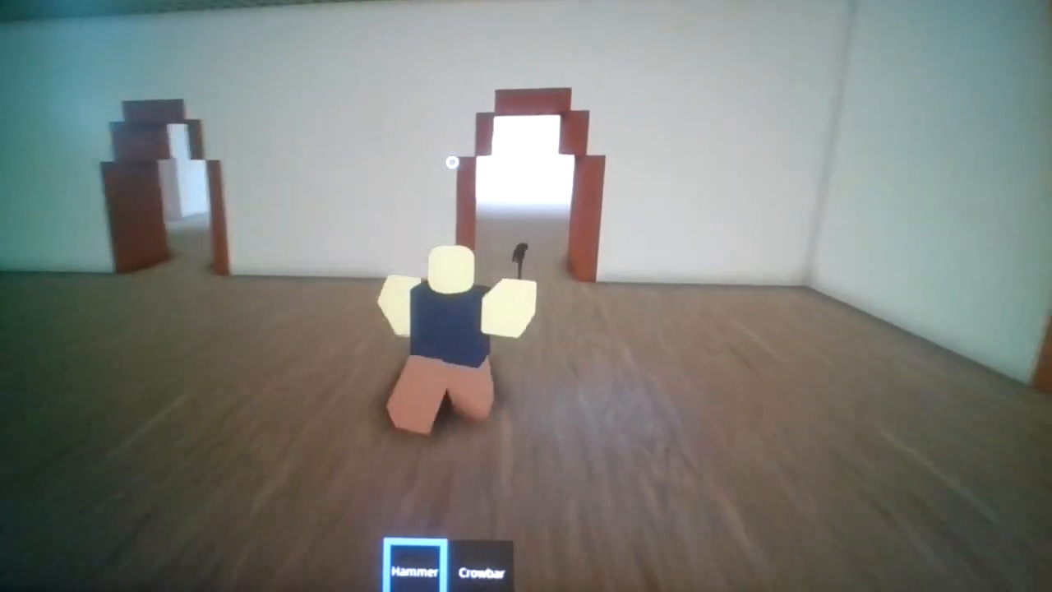
Walk forward with the hammer equipped toward the far arched doorway
key("w")
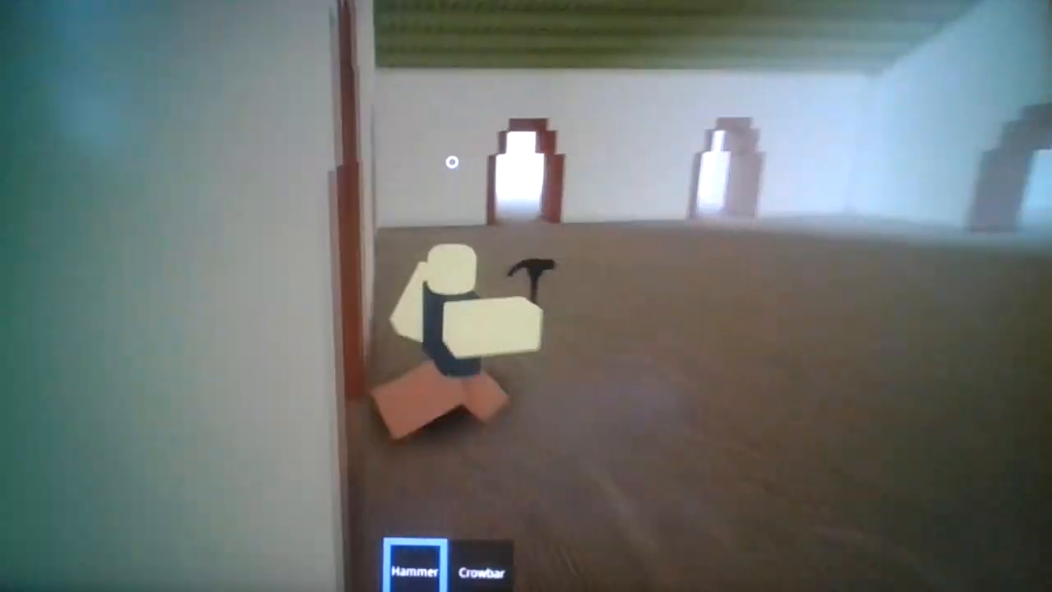
mouse_move(526, 295)
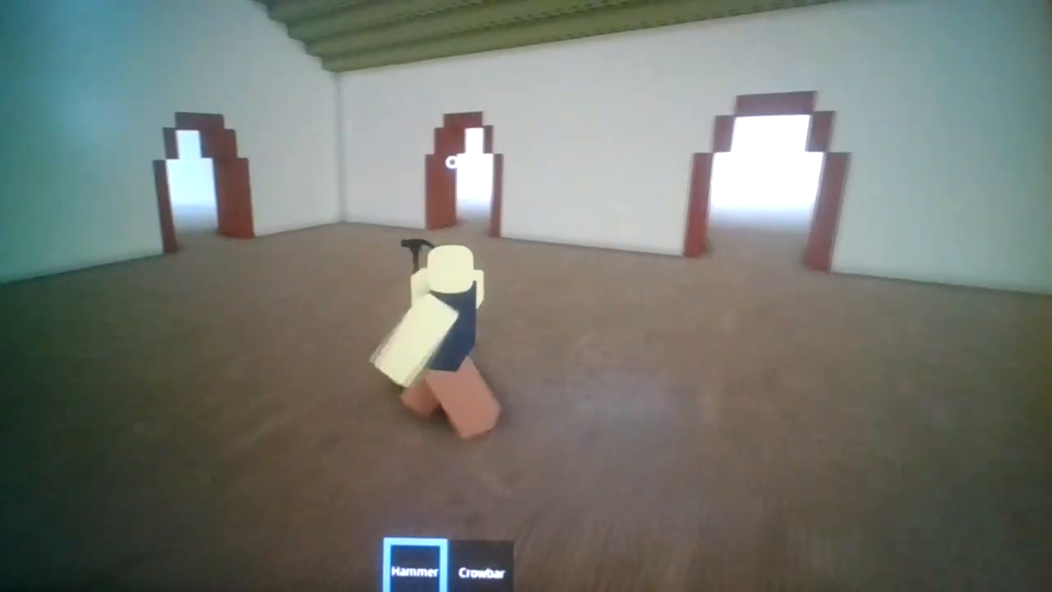
mouse_move(526, 296)
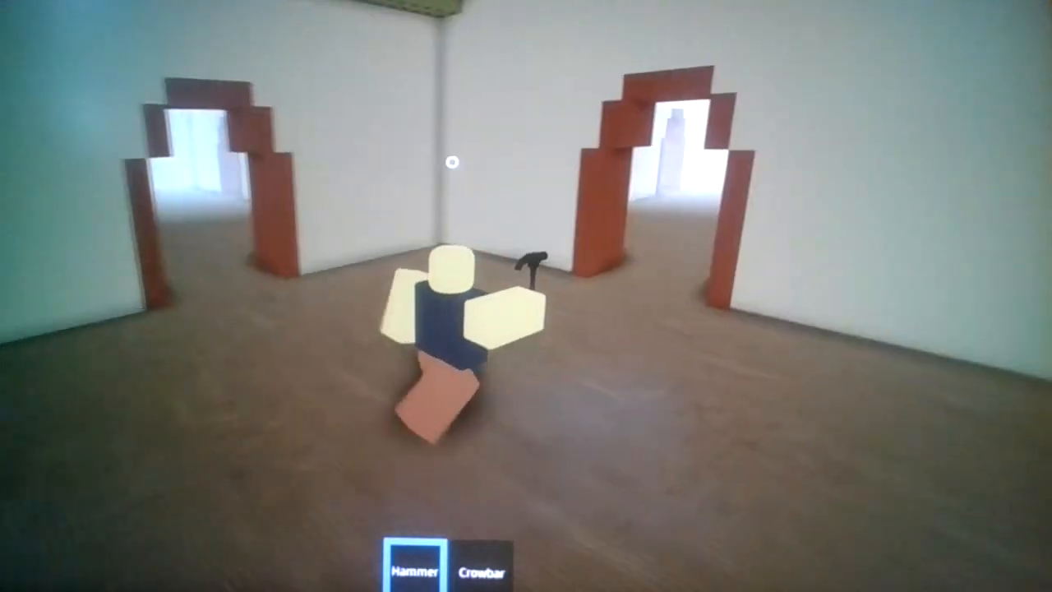
Walk the hammer-wielding avatar through the arched doorway into the smaller wooden room
key("w")
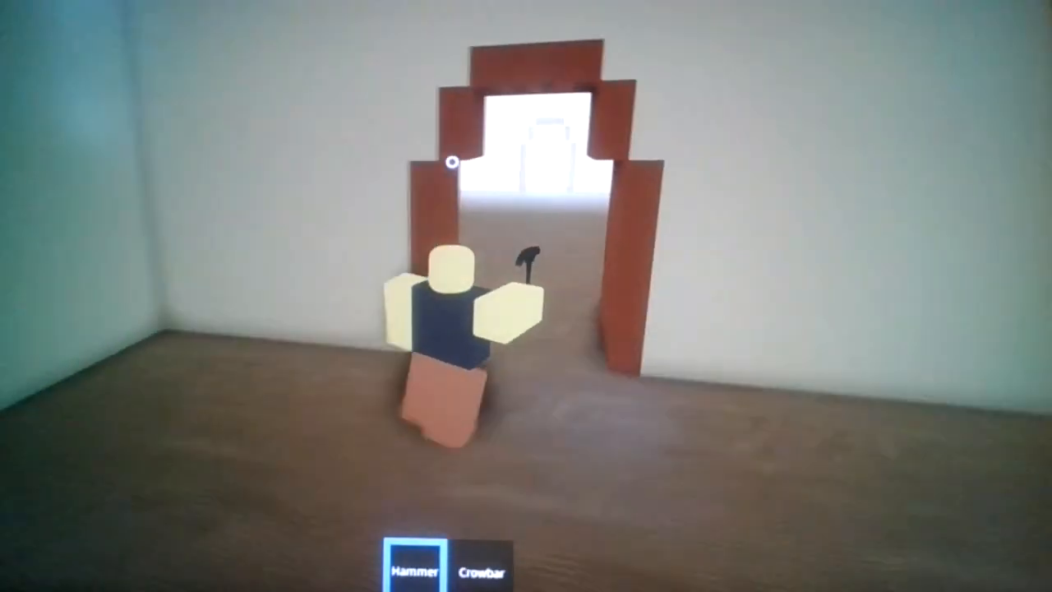
mouse_move(525, 296)
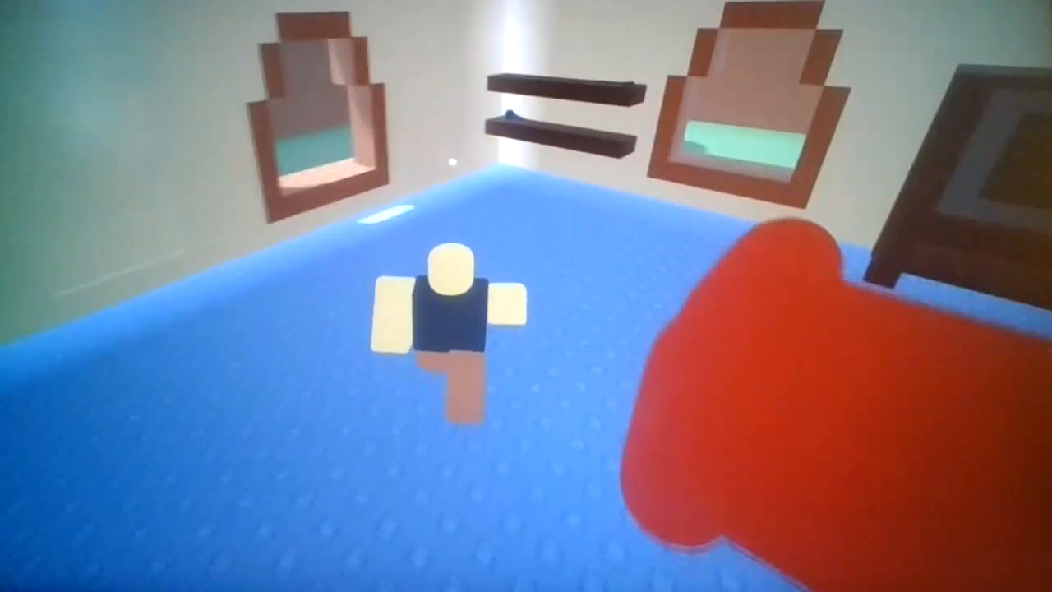
mouse_move(526, 296)
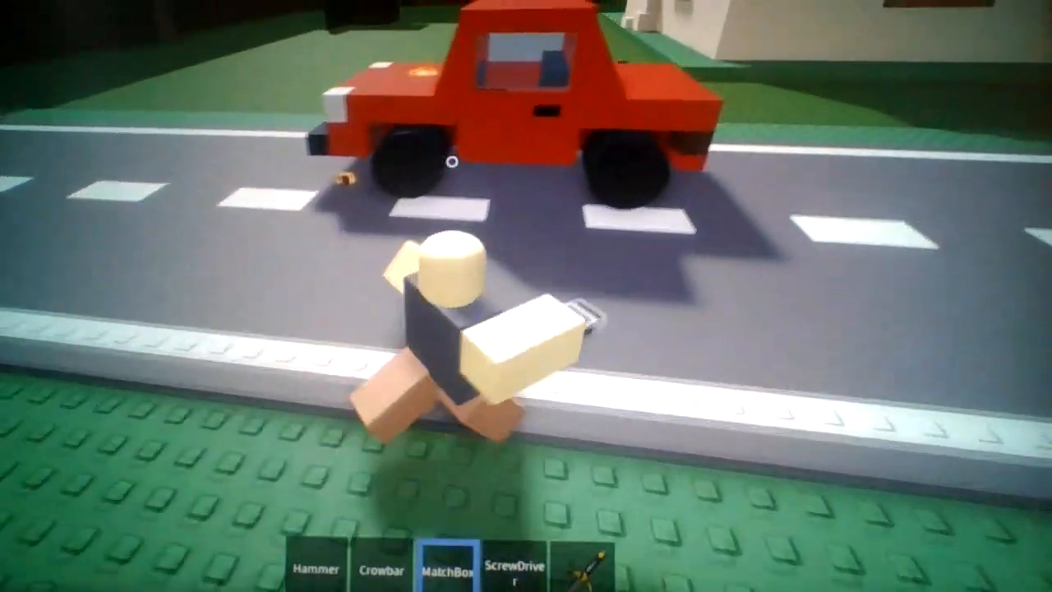
Ignite the red car on the street using the matchbox
left_click(381, 567)
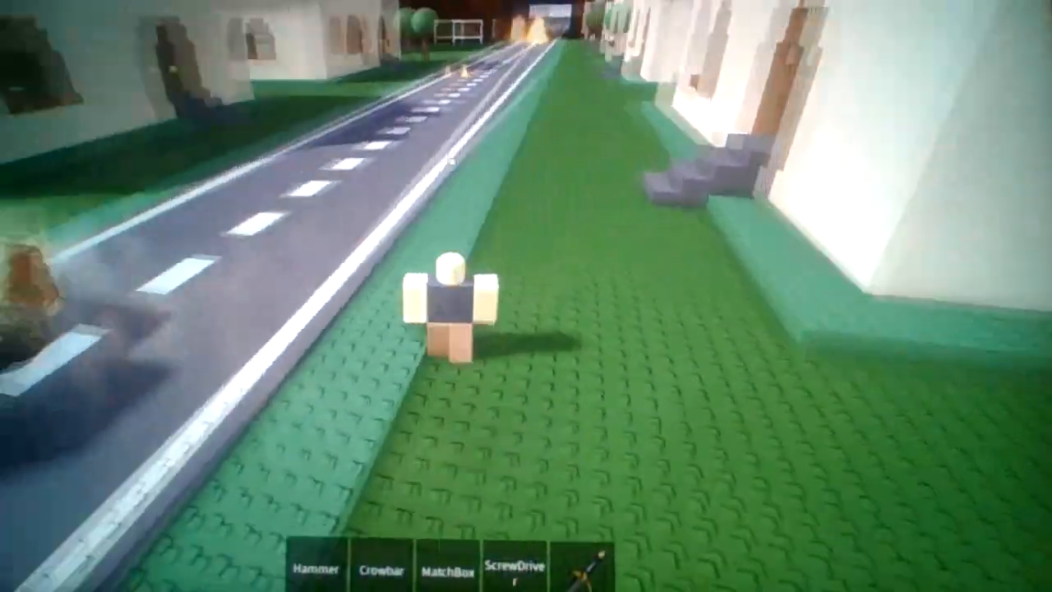
mouse_move(525, 296)
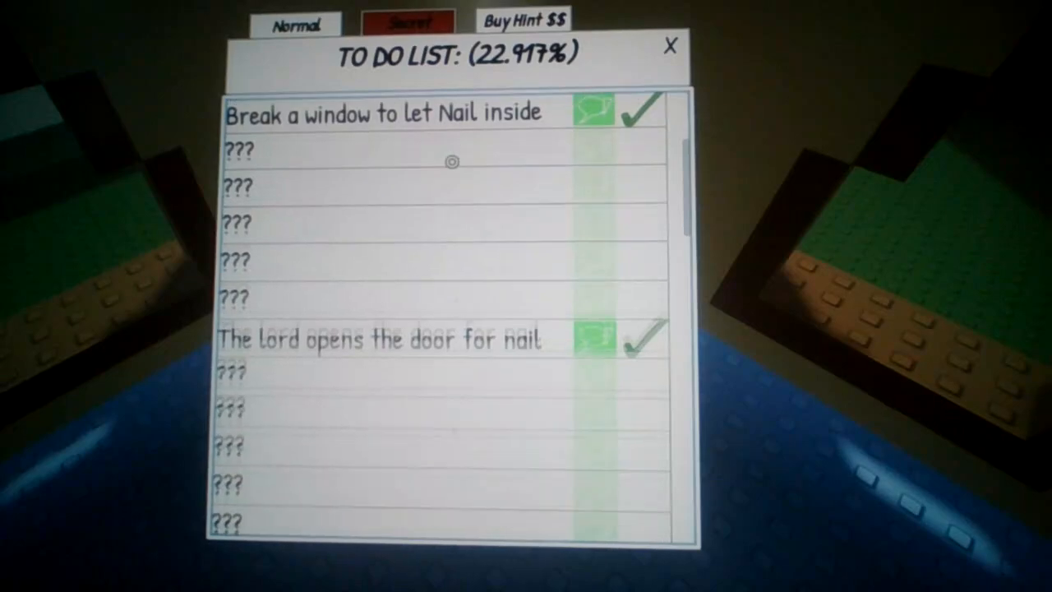
scroll("down", 3)
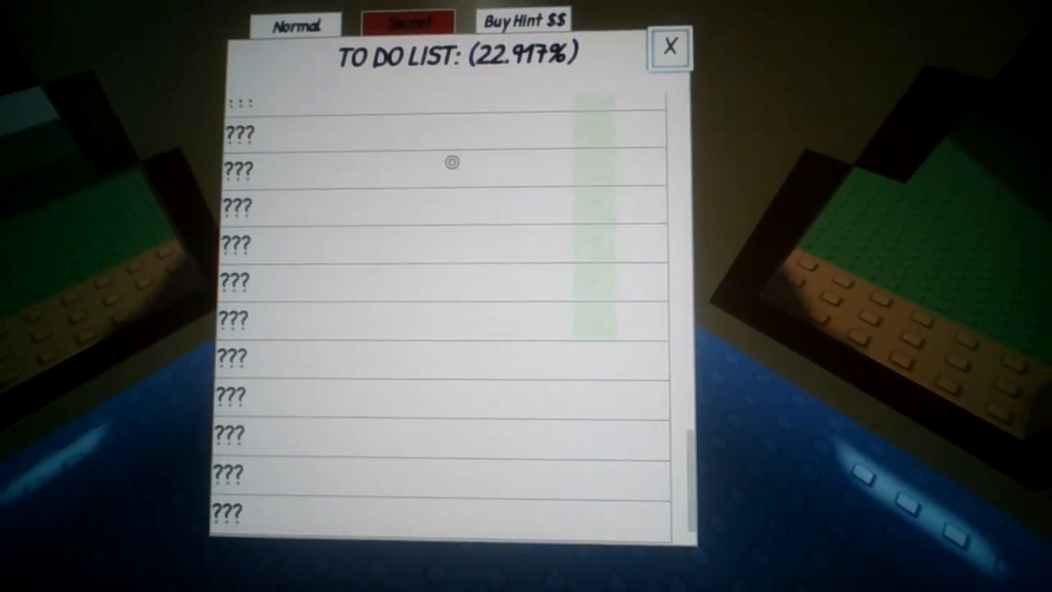
left_click(670, 46)
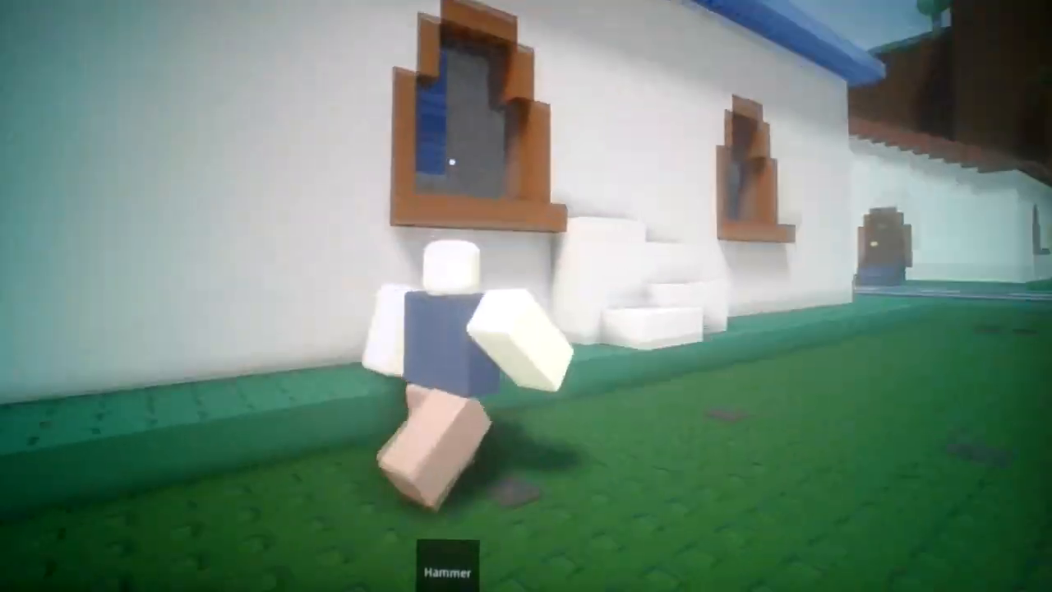
mouse_move(526, 295)
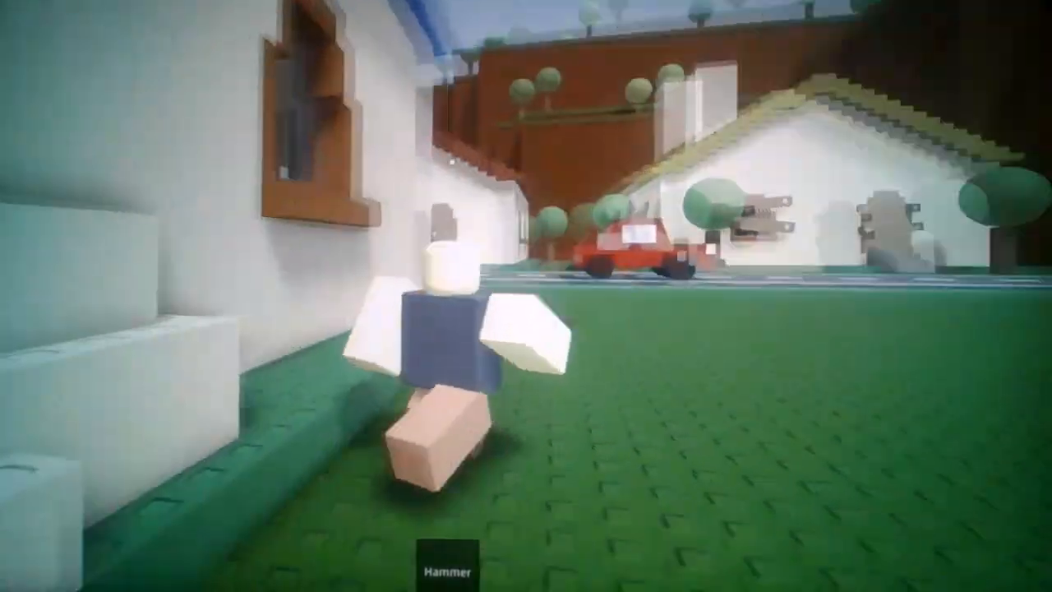